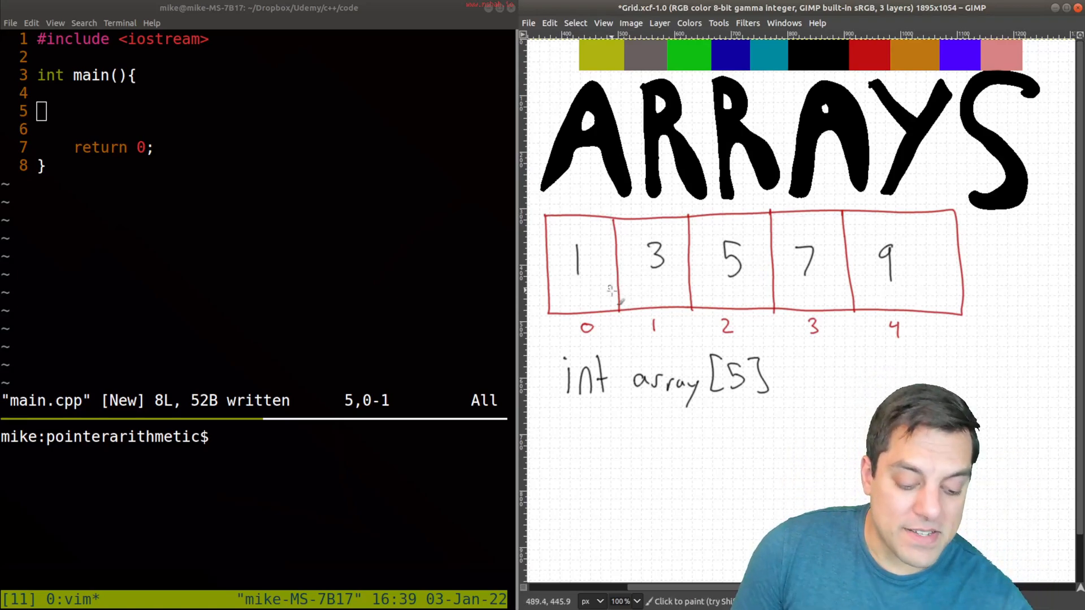
- Draw brackets labelled '4 bytes' over the first two cells of the GIMP array diagram
left_click_drag(616, 221, 616, 311)
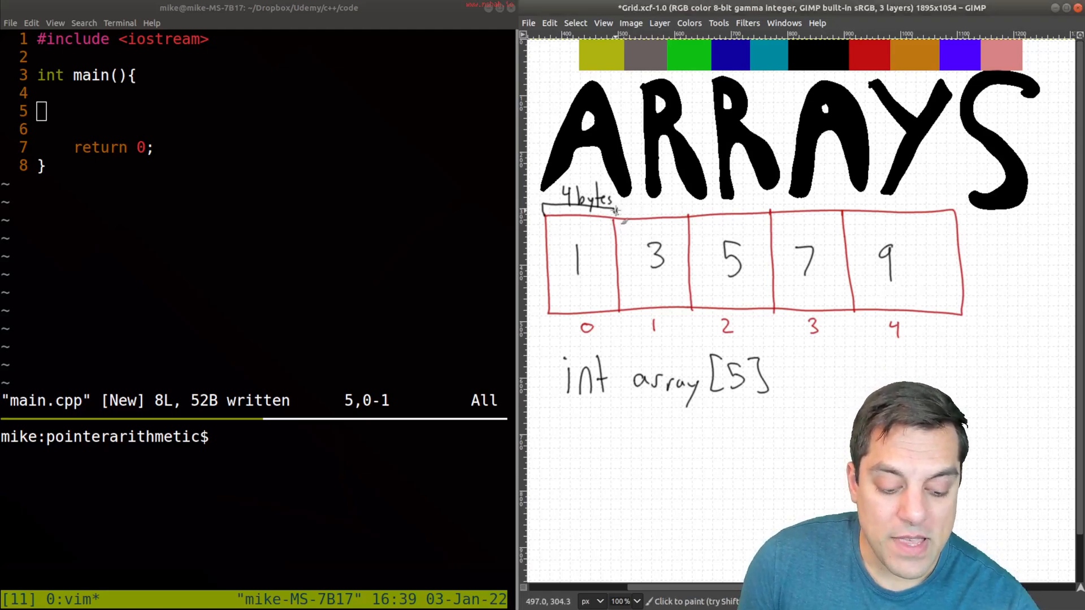
left_click_drag(626, 208, 685, 207)
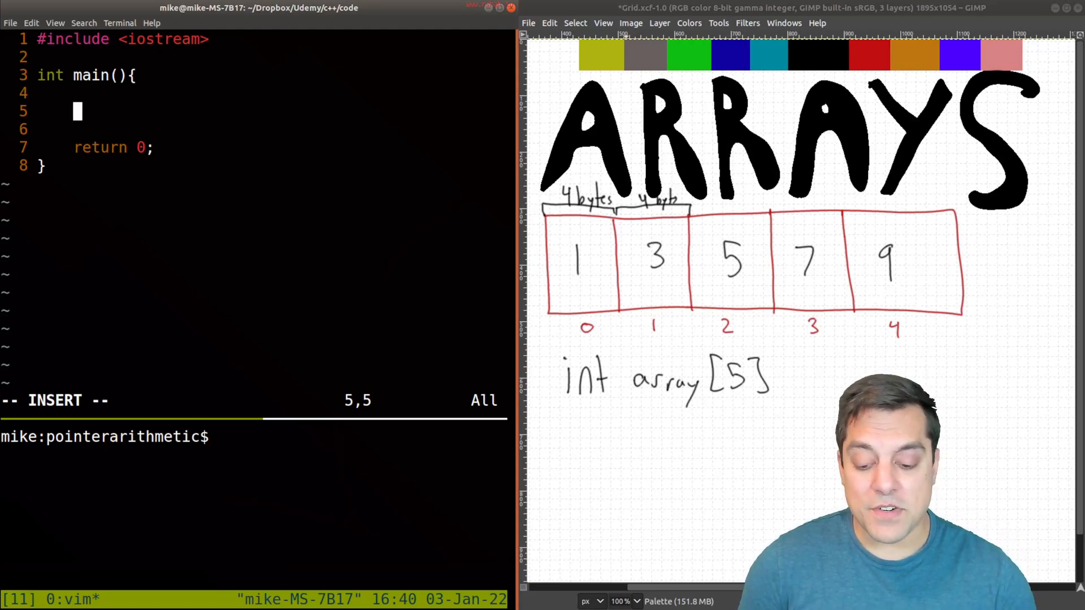
- Declare int array[] = {1,3,5,7,9}; in main, dropping the explicit size 5
type("int array")
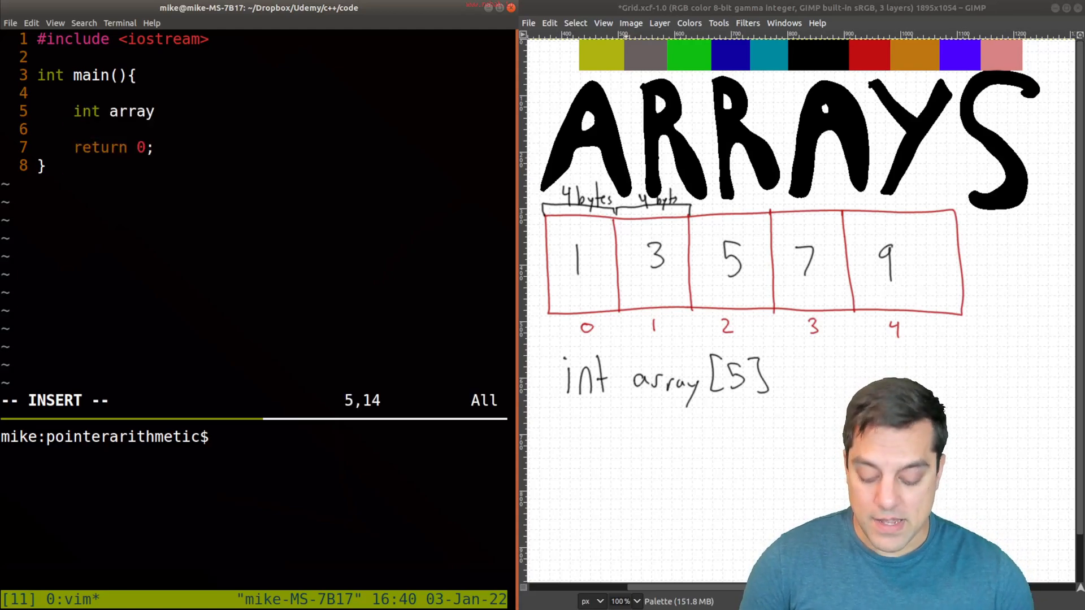
type("[5];")
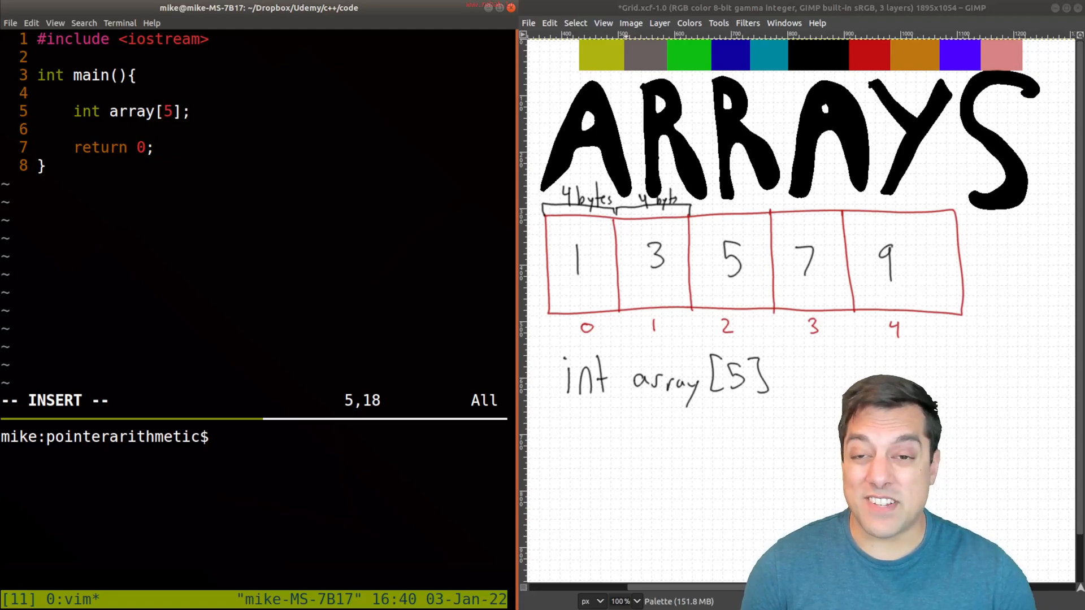
key("BackSpace")
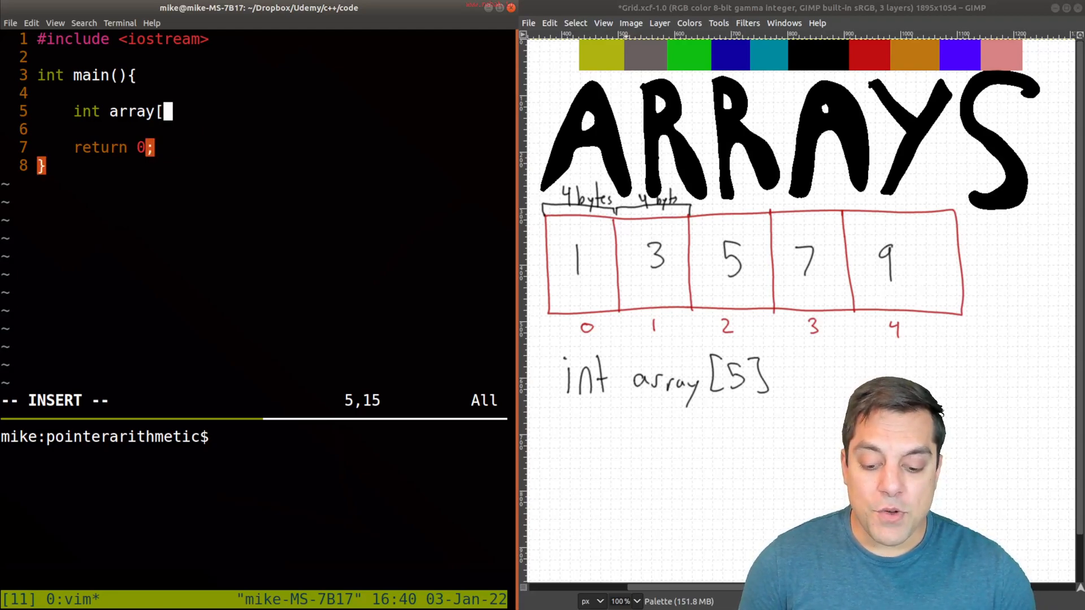
type("5]")
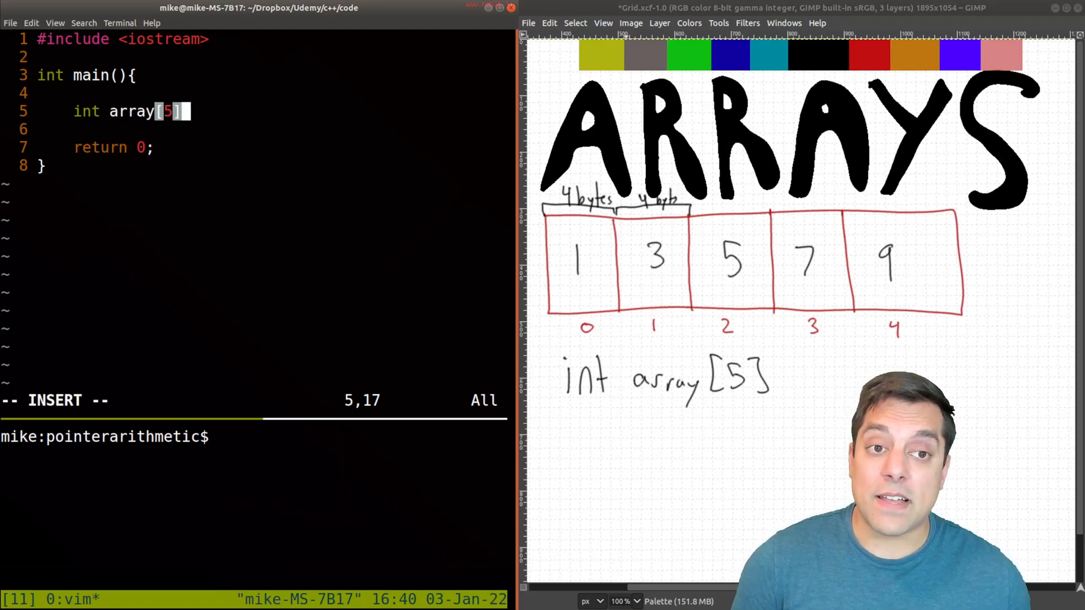
mouse_move(213, 81)
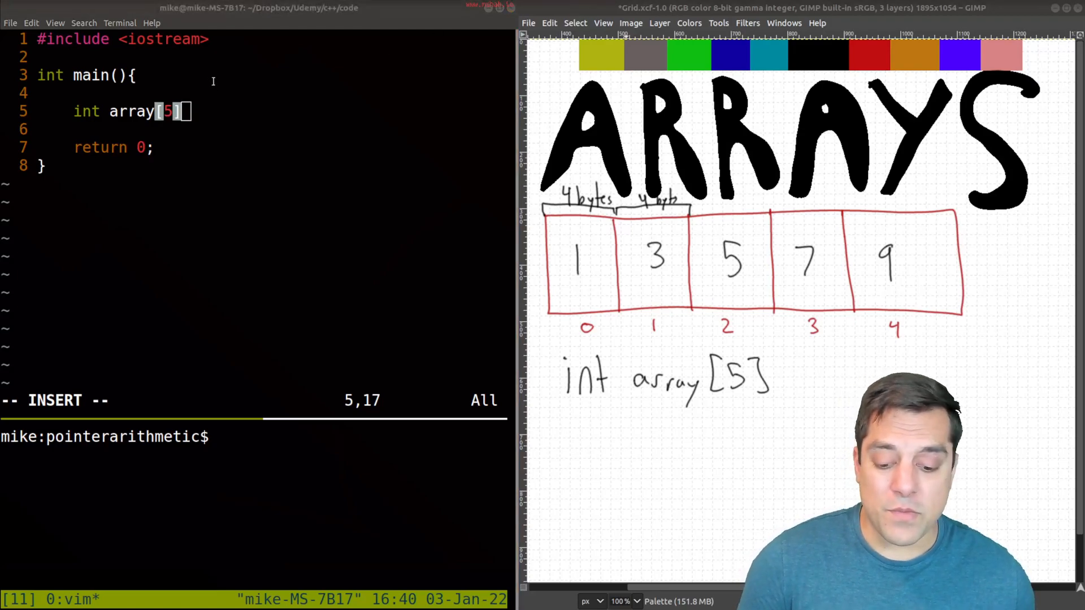
key("BackSpace")
type(" =")
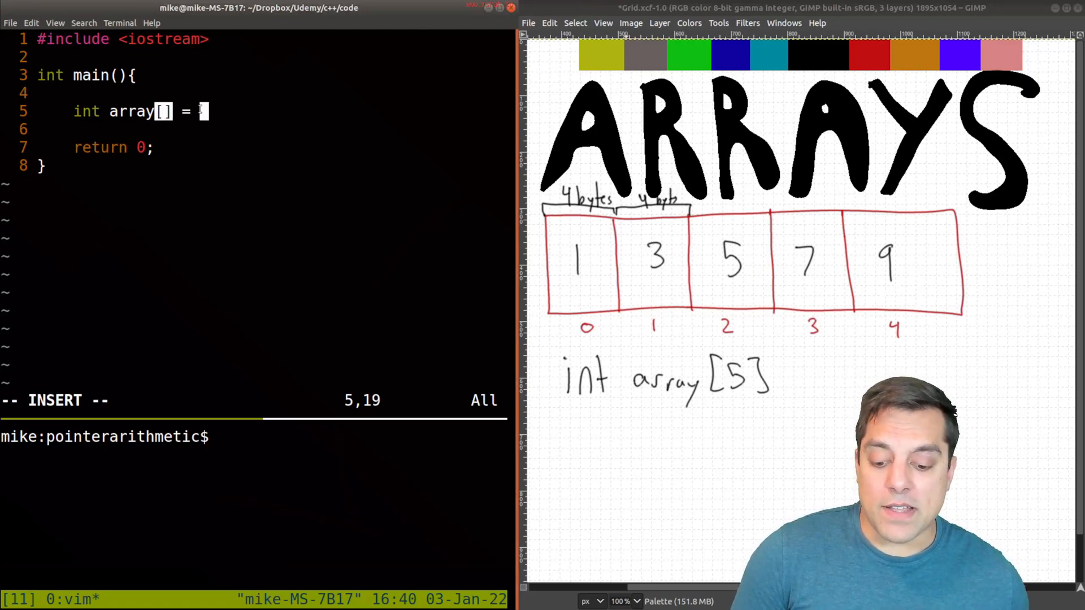
type("{1,")
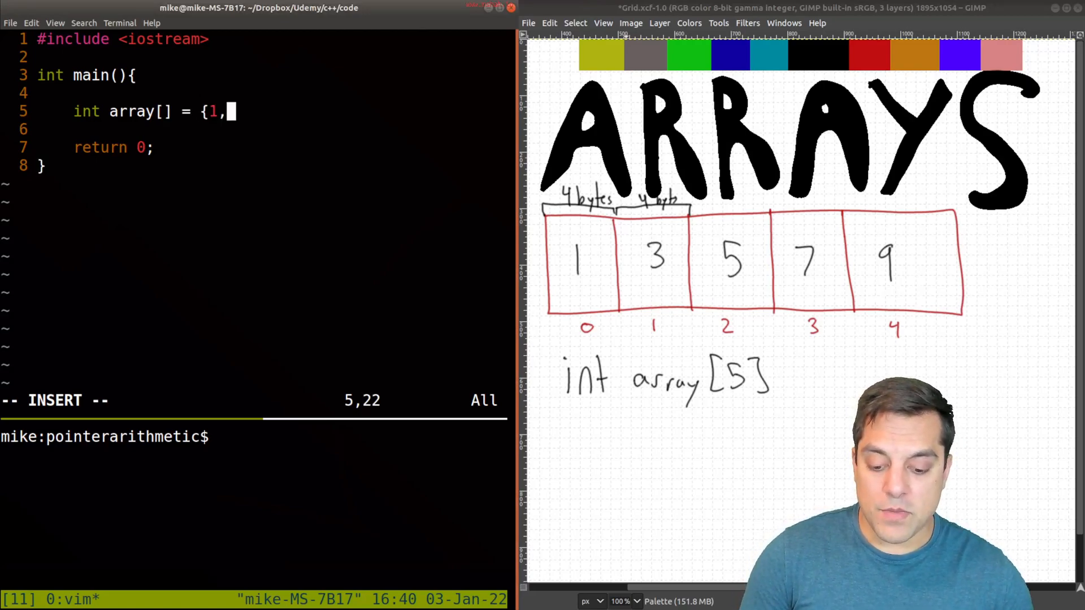
type("3,5,7,9};")
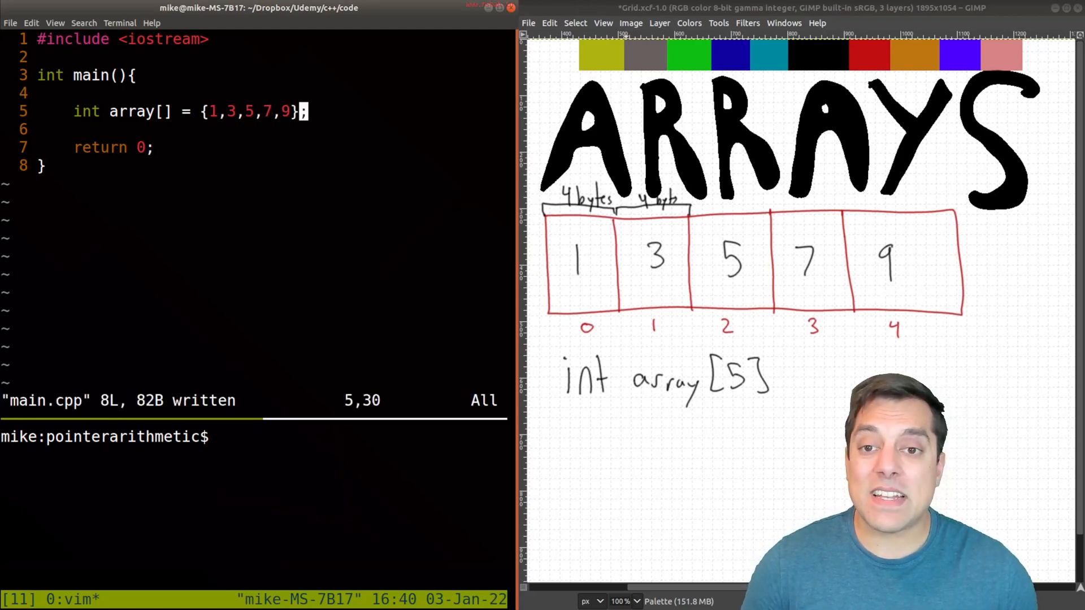
key("V")
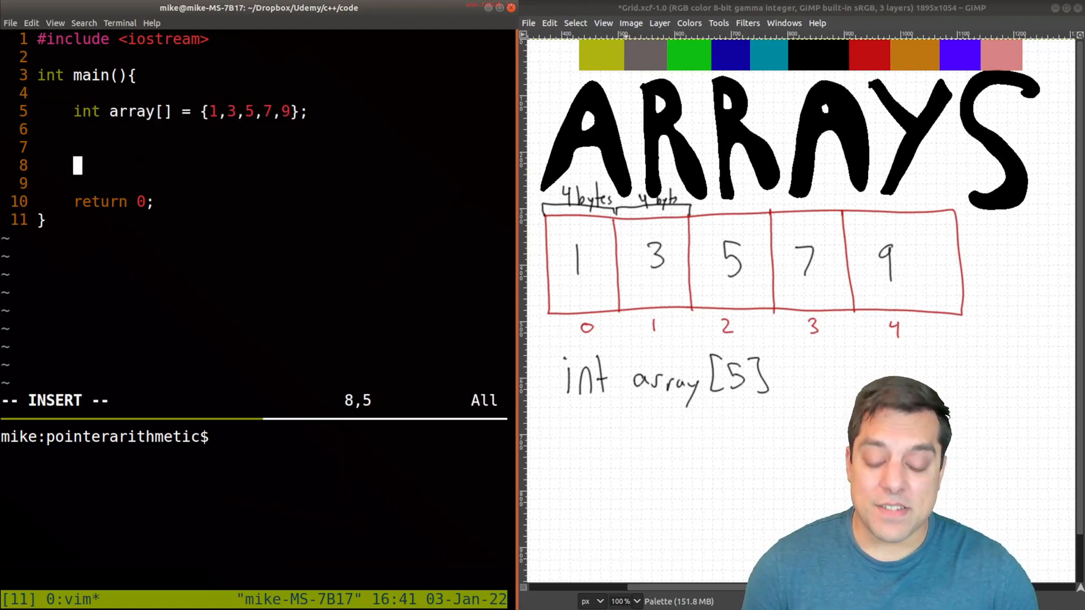
- Add std::cout << array[0] << std::endl; below the declaration and save main.cpp
type("std::cout")
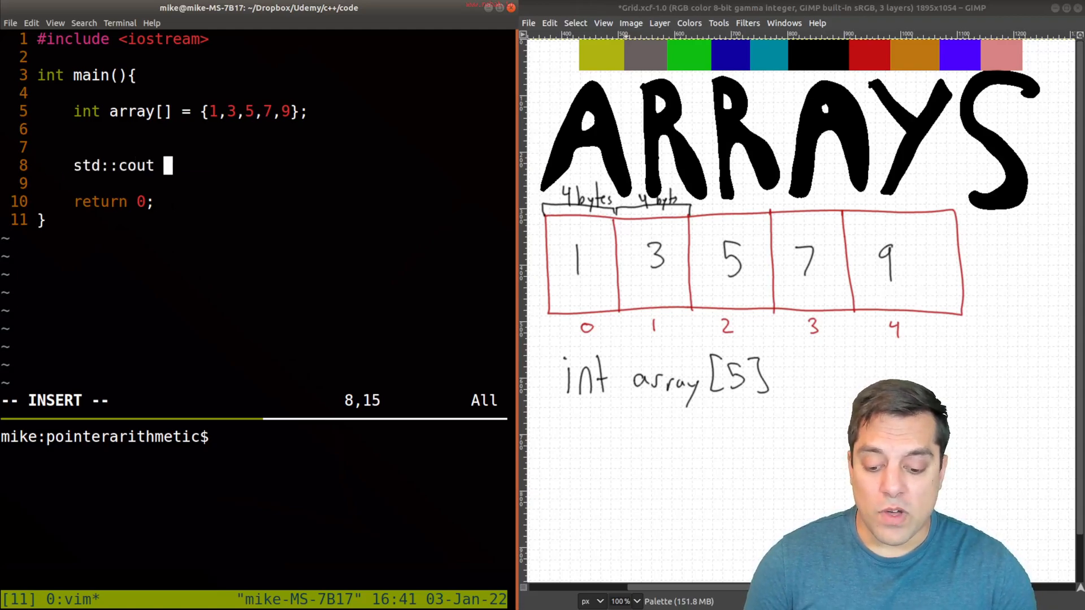
type("<< array")
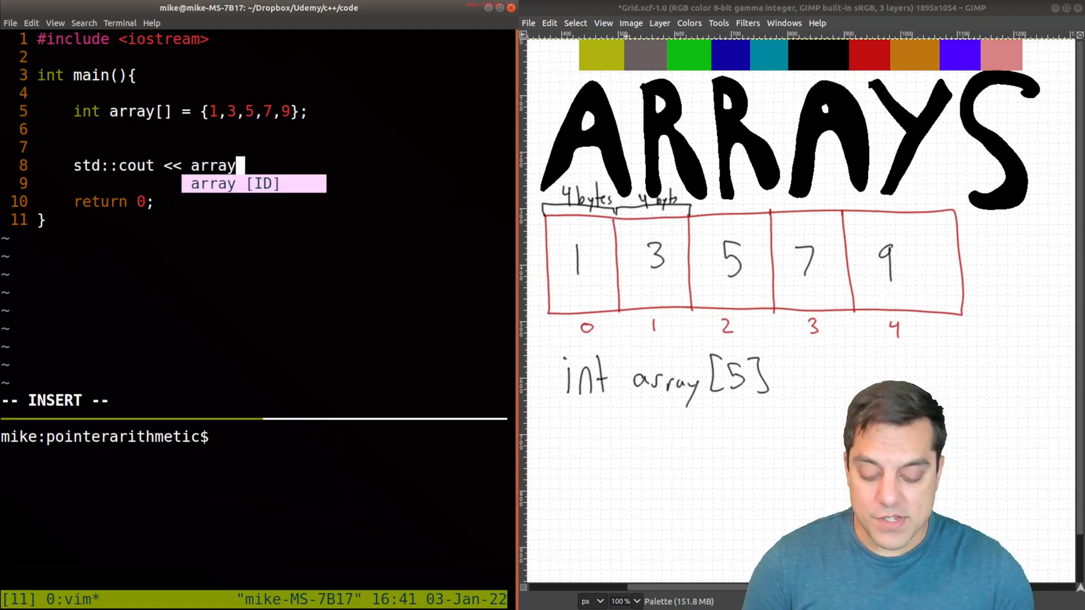
type("[0] << std::endl;")
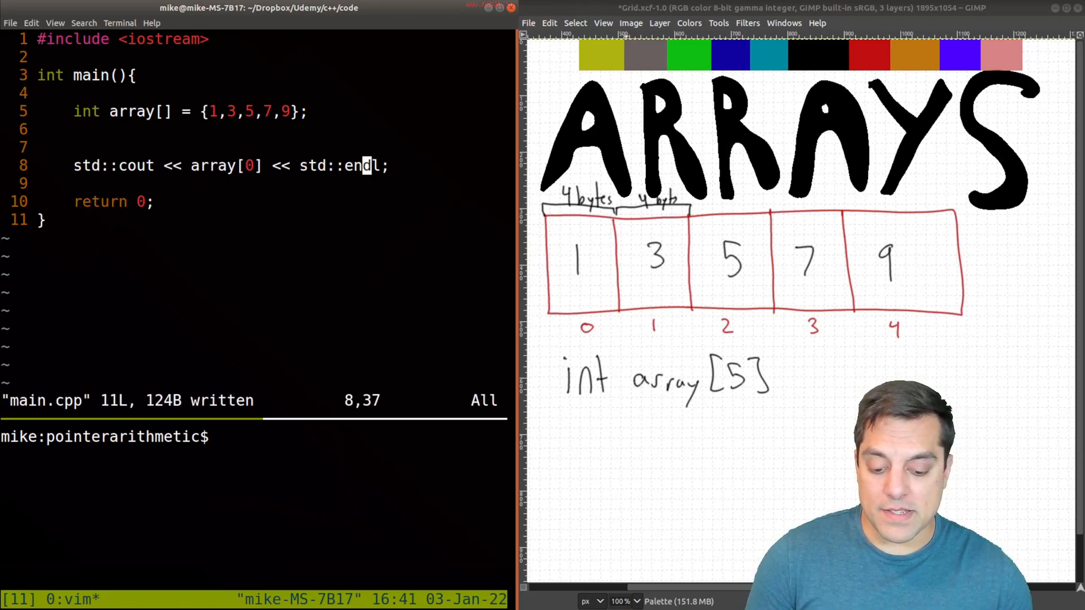
type("g")
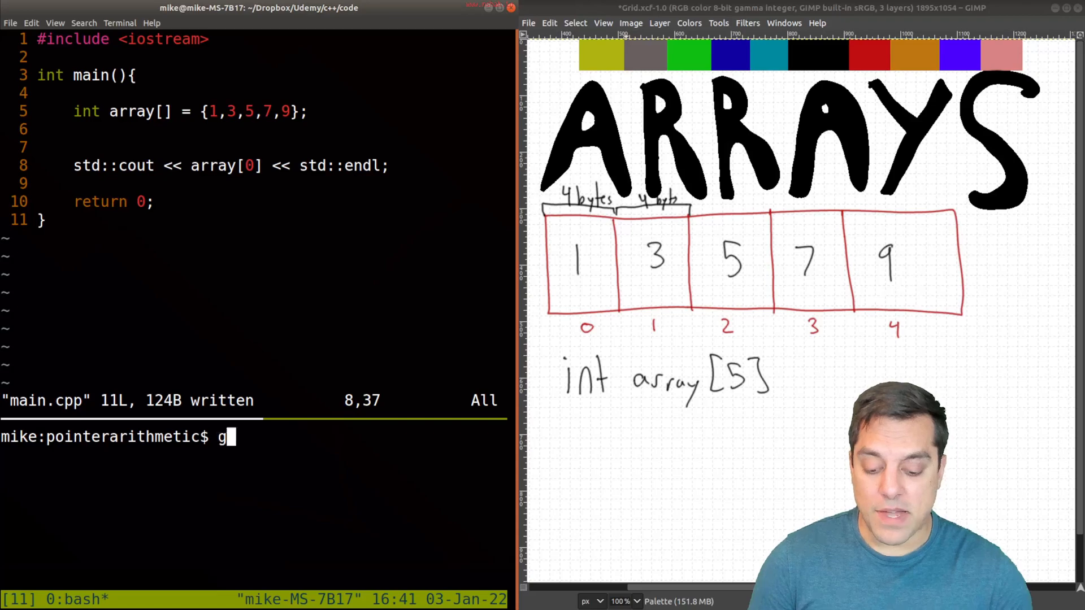
- Compile main.cpp with g++ -std=c++17 into prog and run ./prog, printing 1
type("++ -std=c++17")
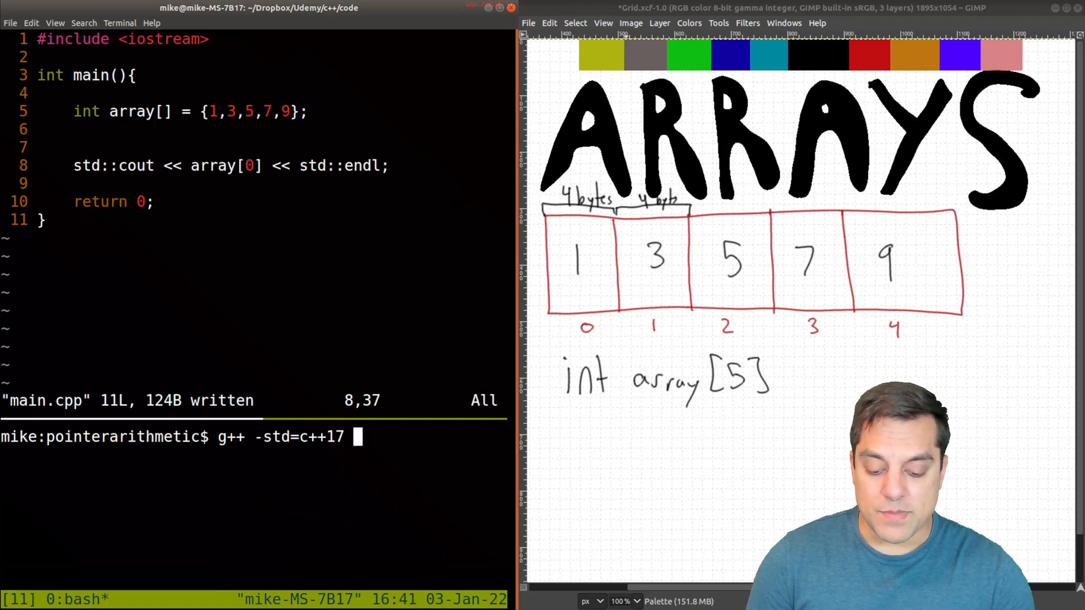
type("main.cpp -o prog")
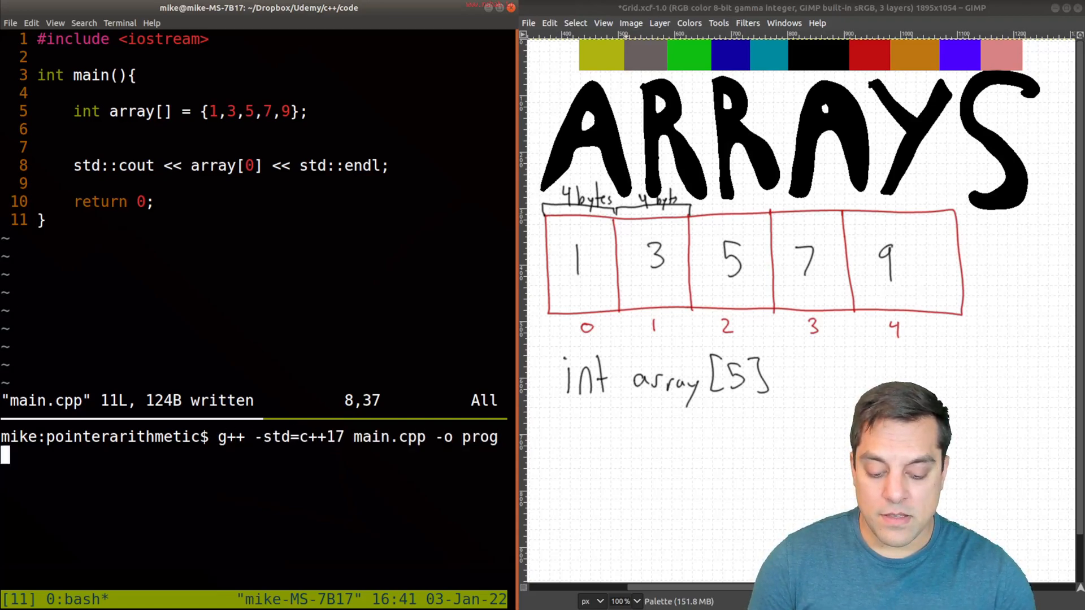
type("./prog")
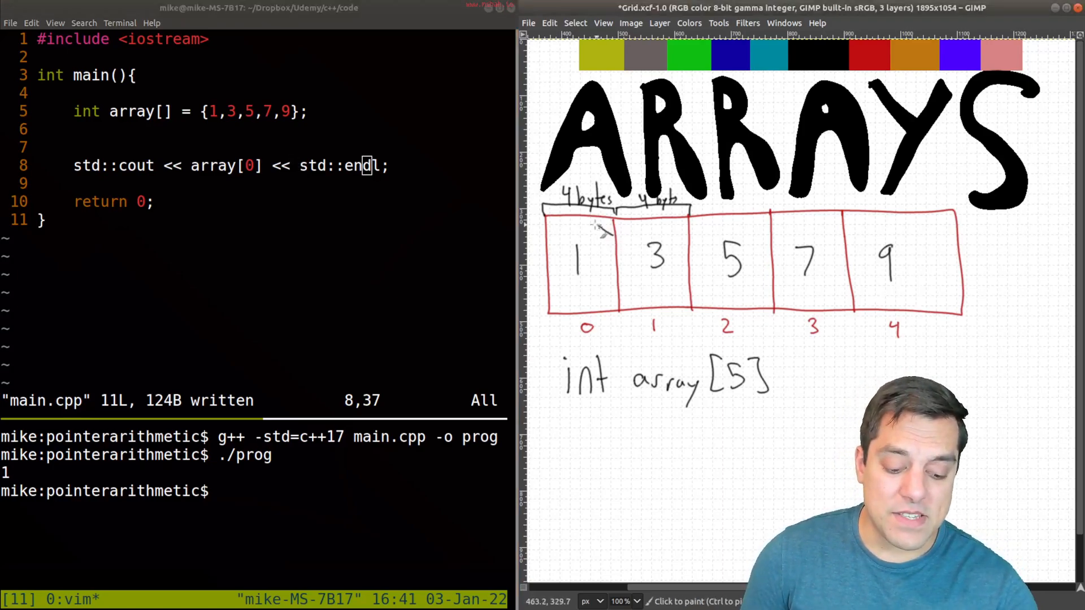
left_click_drag(582, 222, 581, 305)
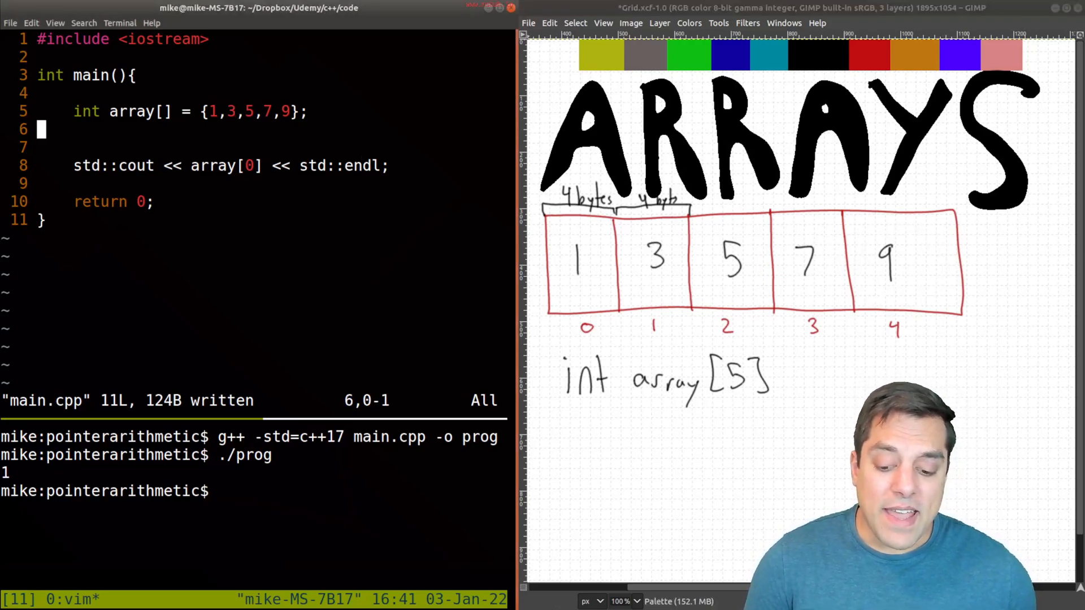
- Declare int* px = array under the array and recompile with g++ -std=c++17
key("i")
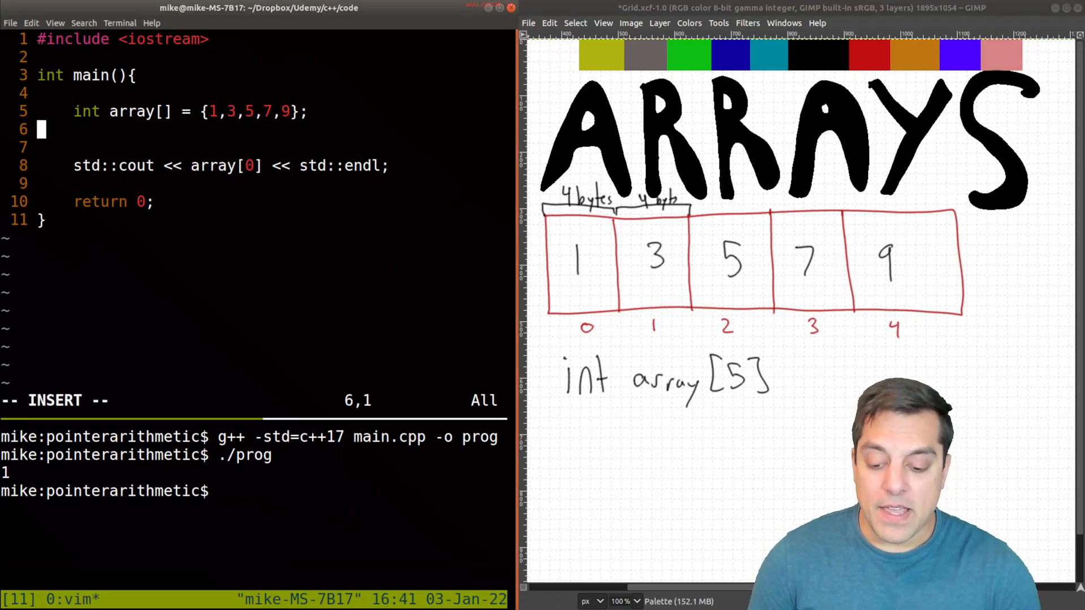
type("int*")
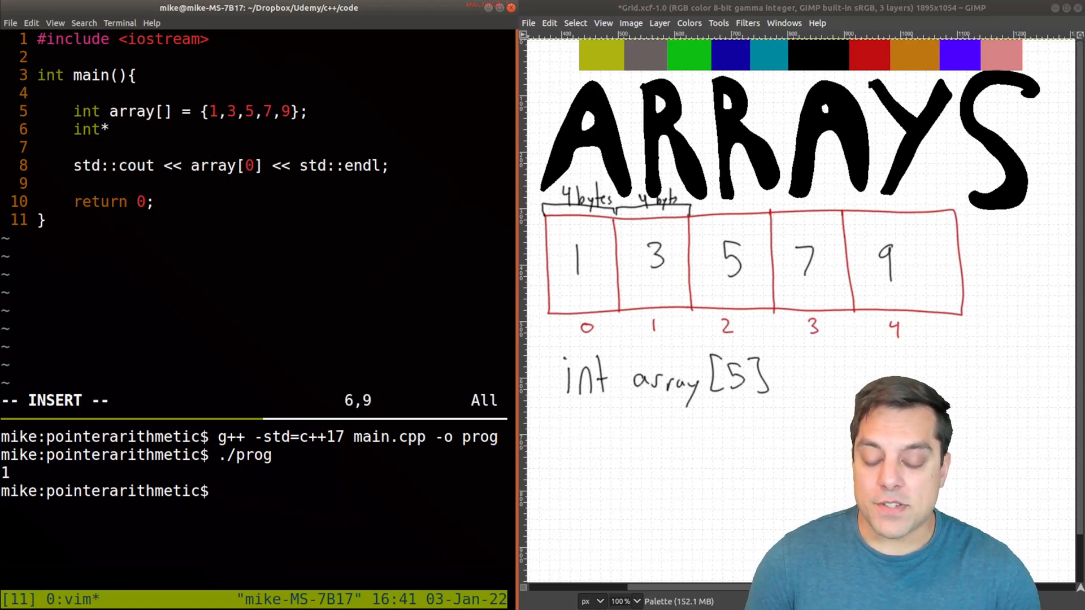
type("px =")
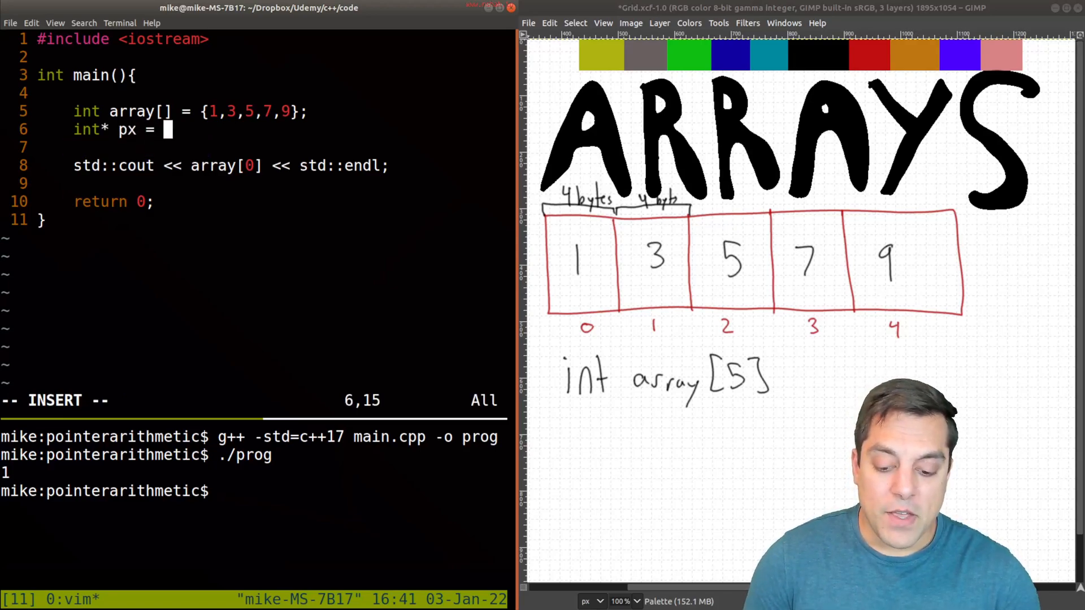
type("array;")
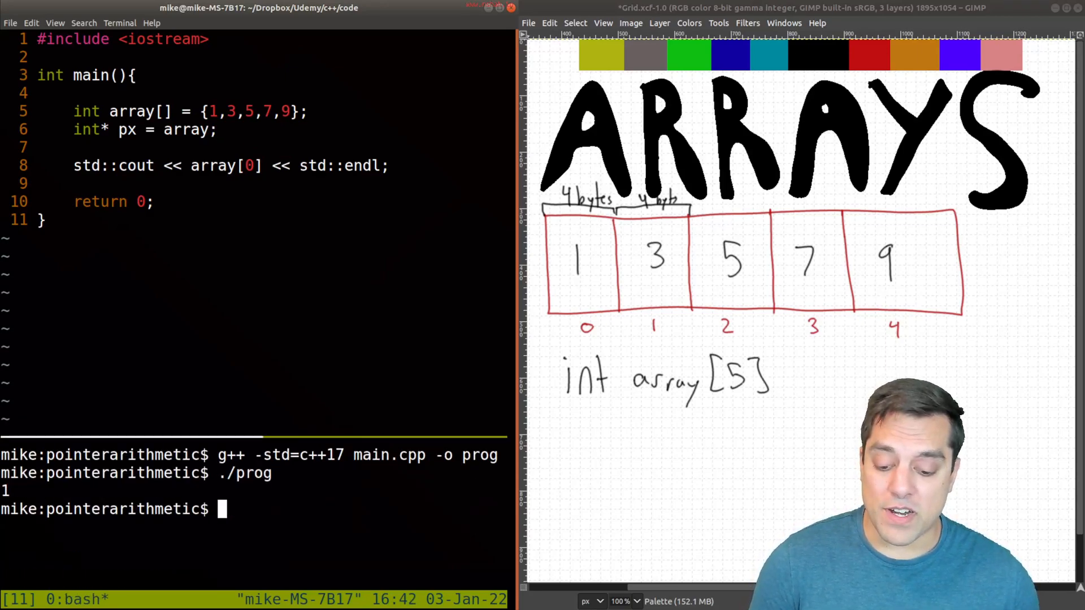
type("g++ -std=c++17 main.cpp -o prog")
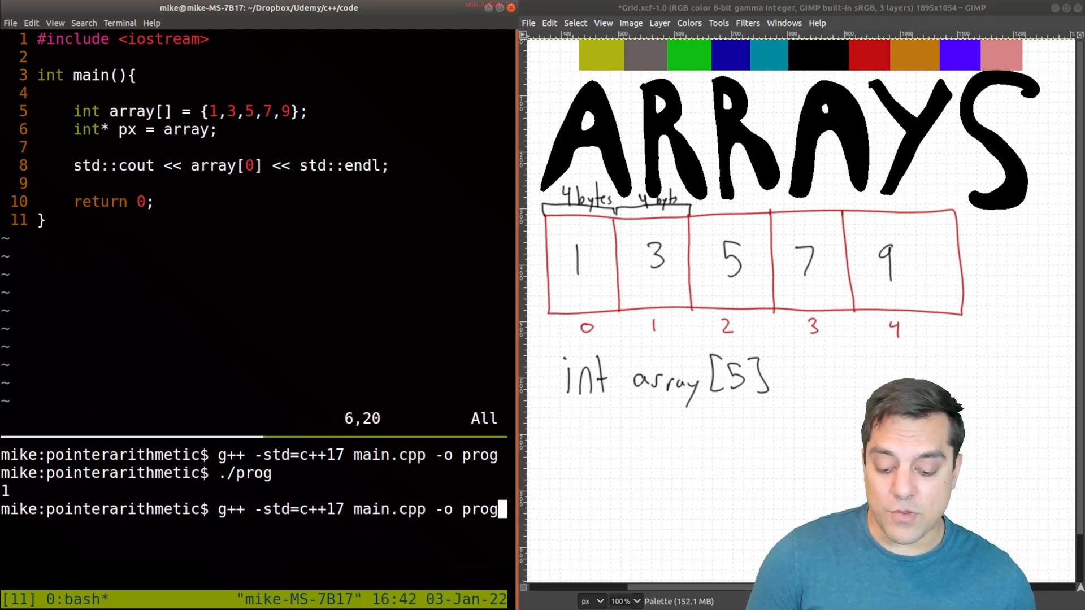
key("V")
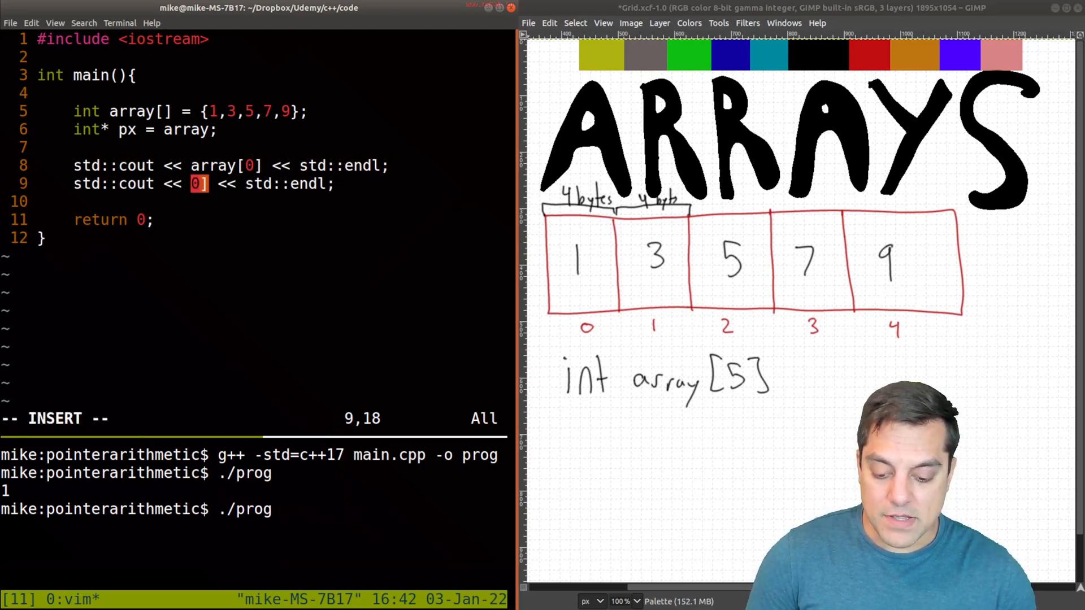
- Label the *px print "px is:" and rebuild so the output shows px is: 1
type("\"")
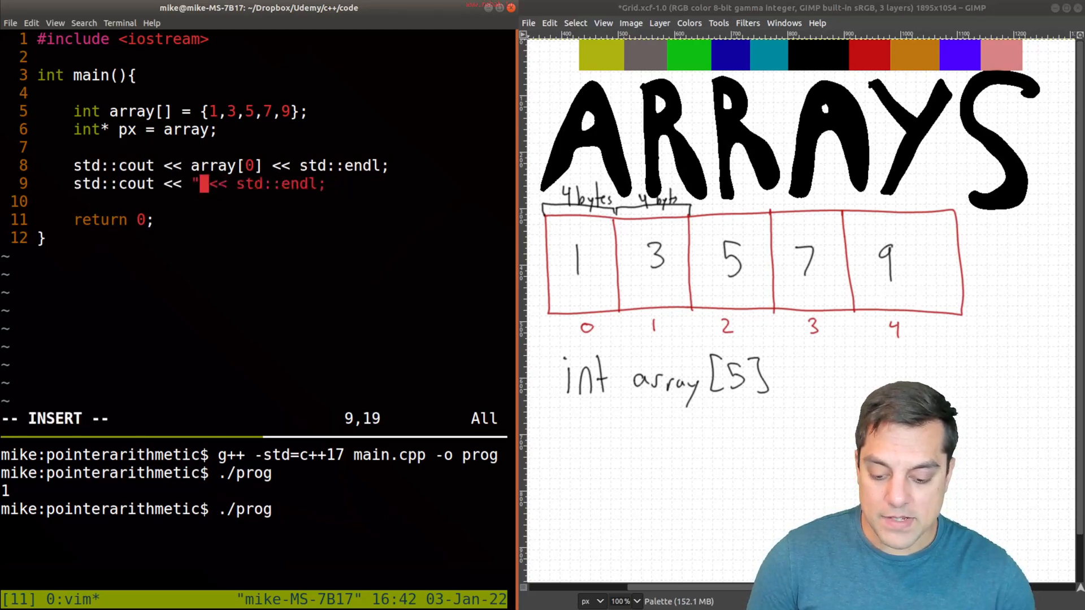
type("px is: \" << px")
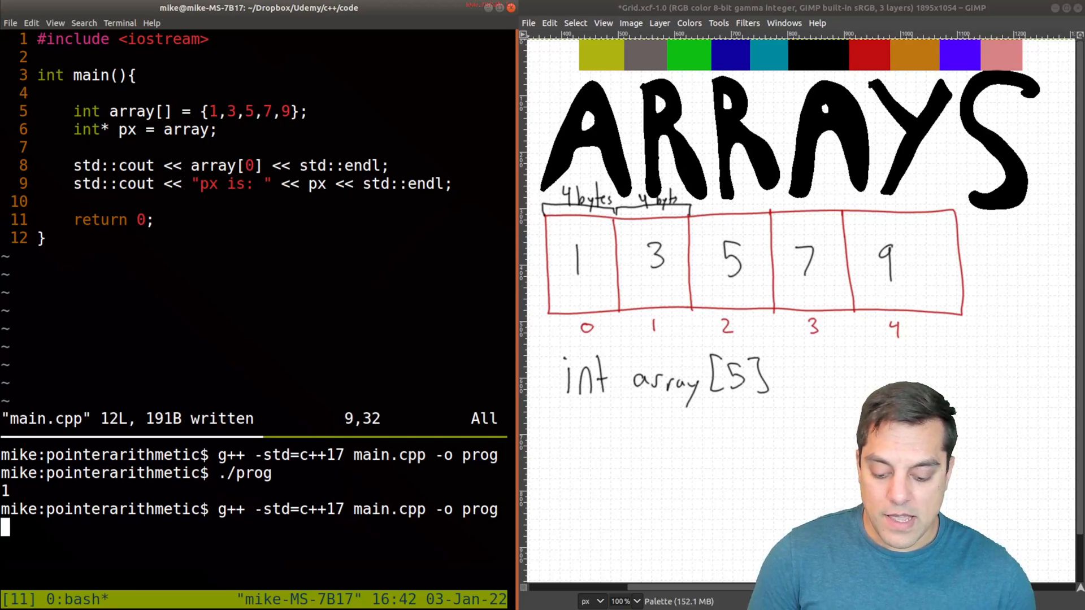
key("Return")
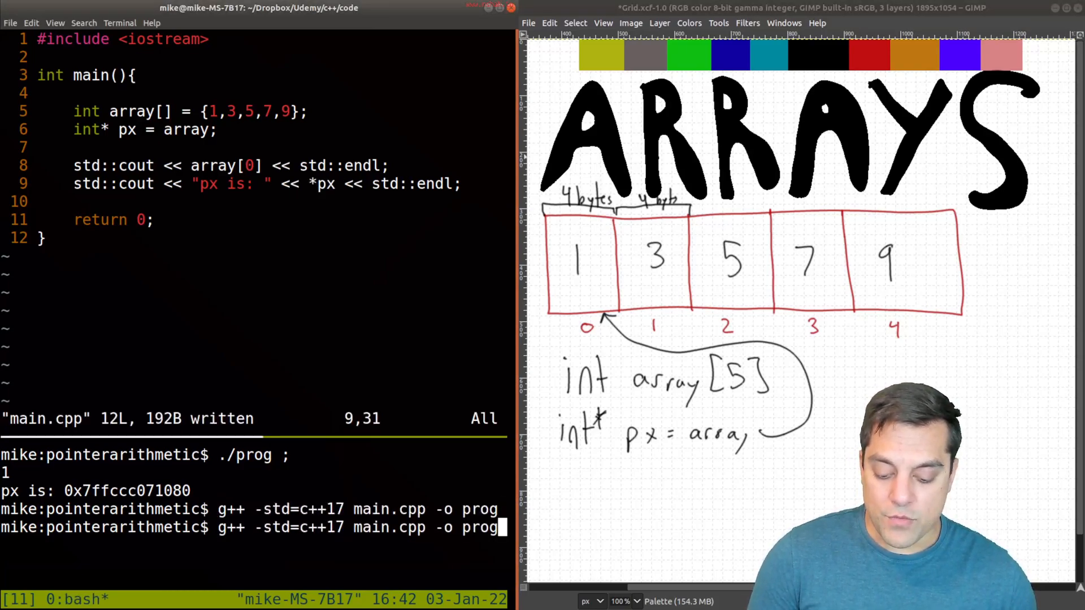
key("Return")
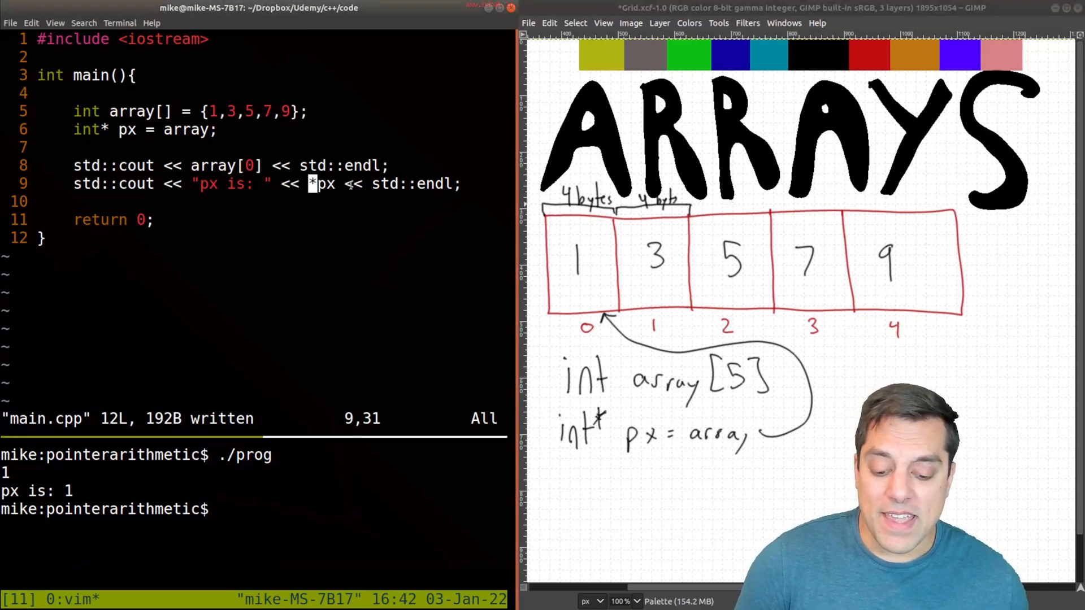
mouse_move(560, 241)
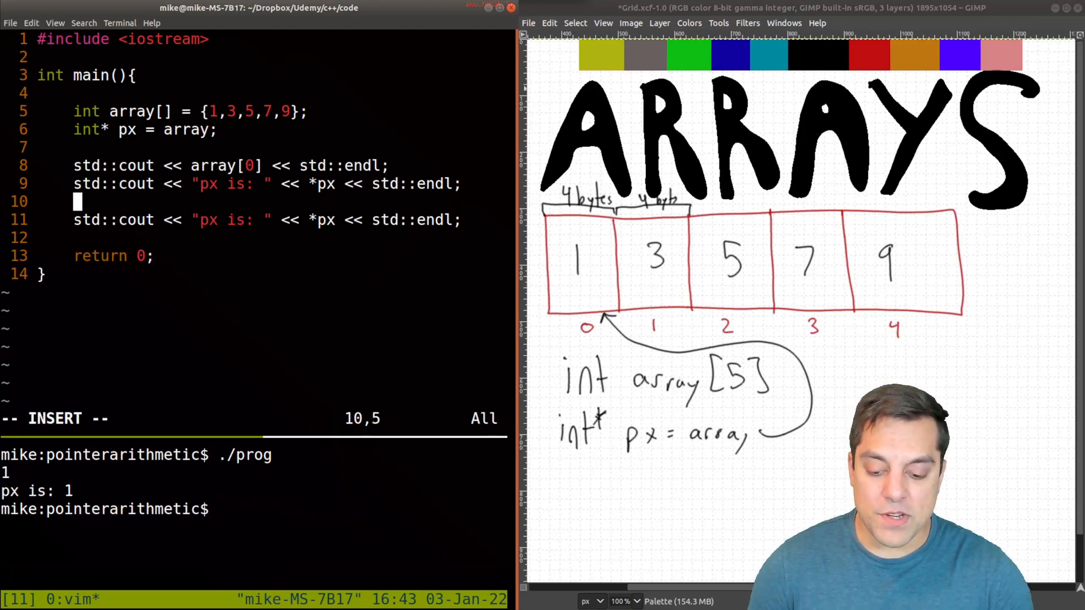
- Add px++; after the first print and remove the * from the copied print
type("px++")
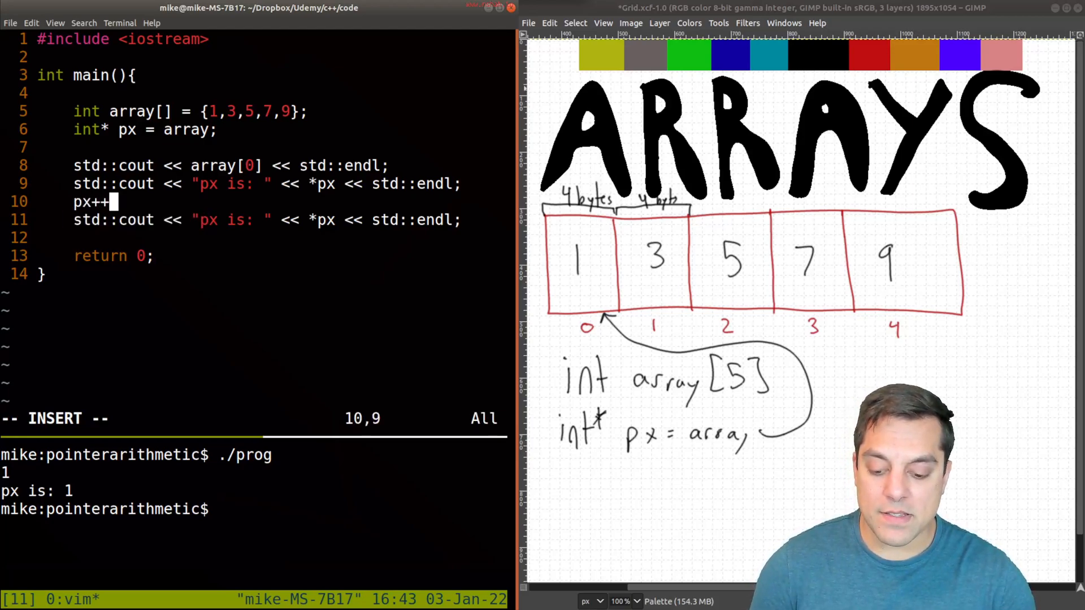
key("Escape")
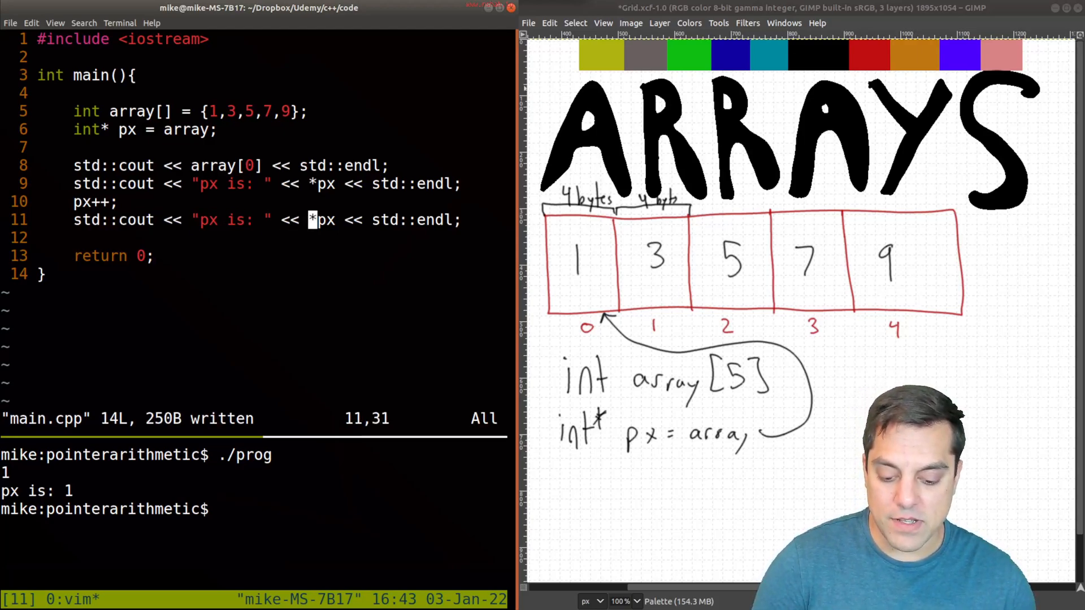
key("x")
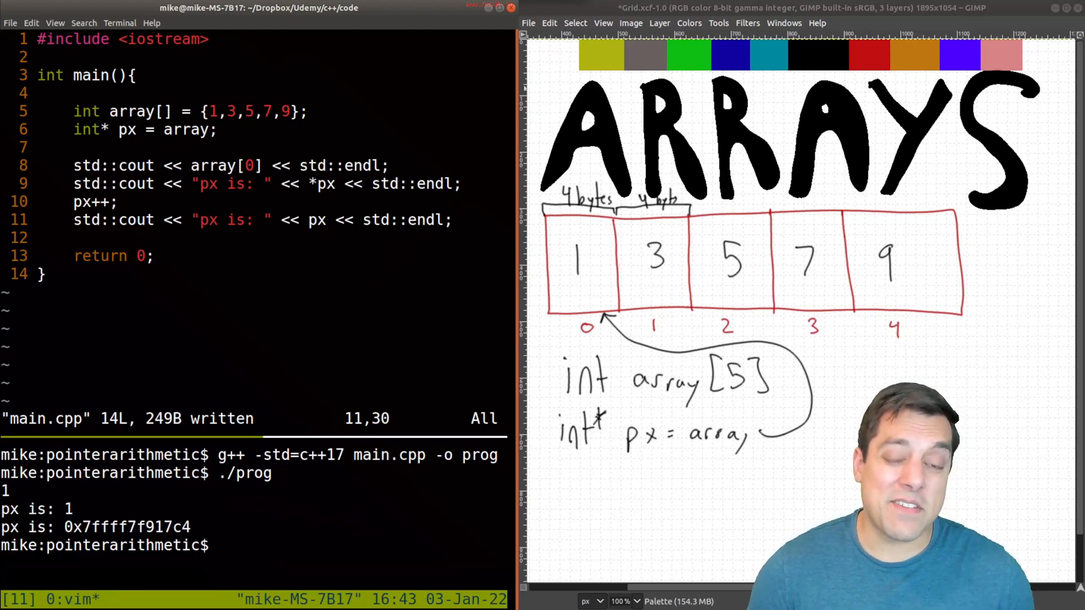
- Duplicate the print lines, adjusting * so each address print precedes a value print
key("V")
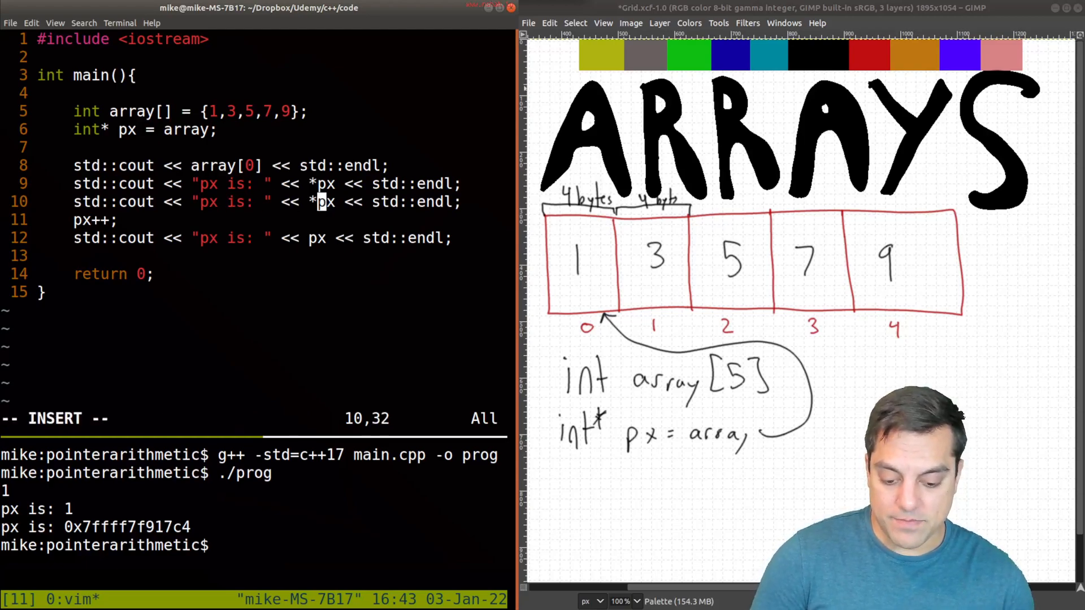
key("x")
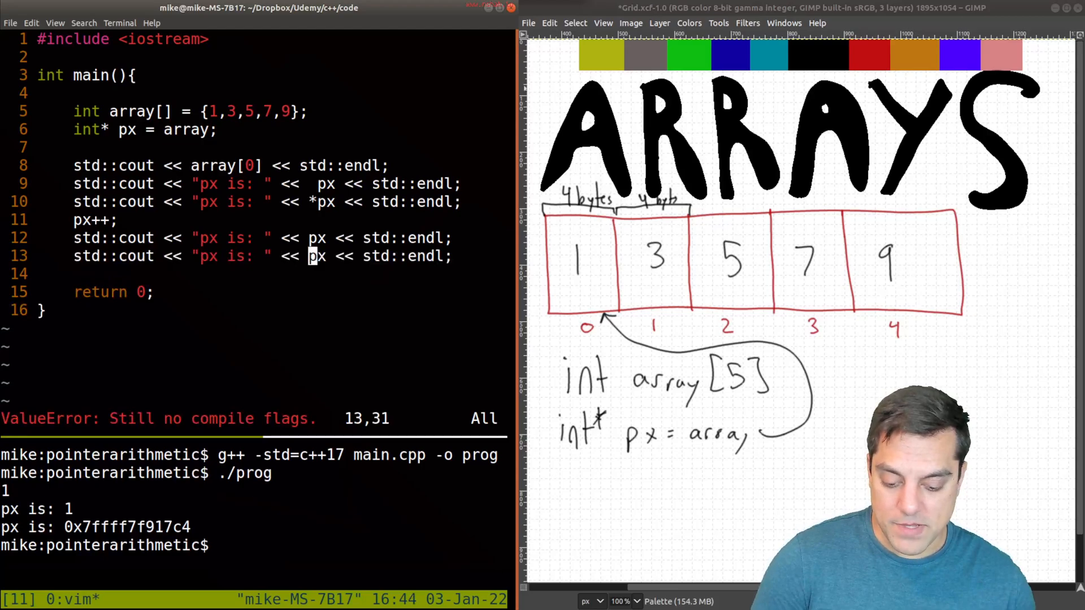
type("*")
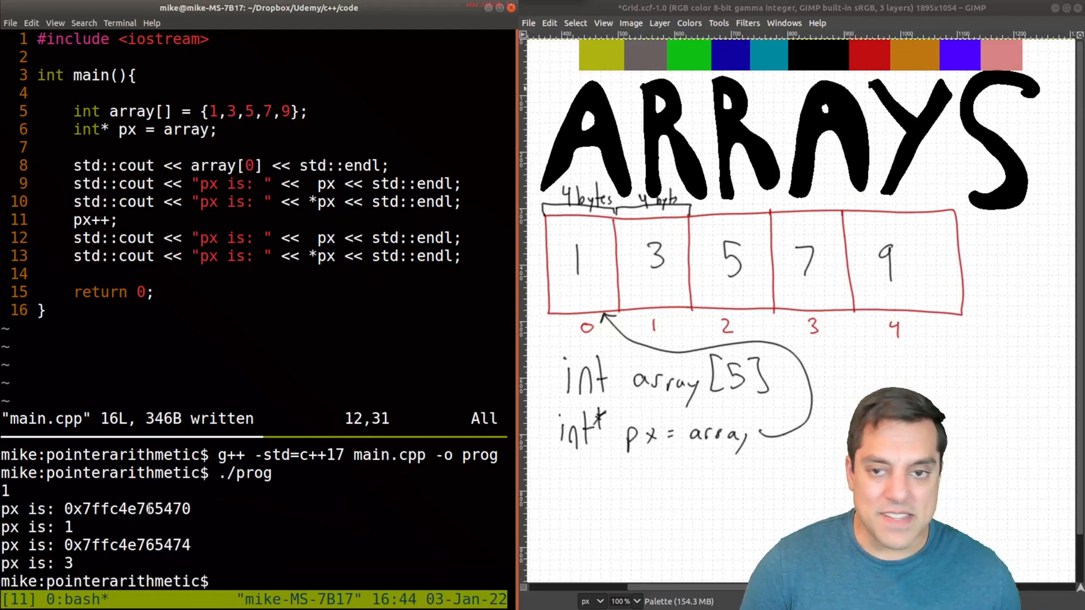
double_click(126, 509)
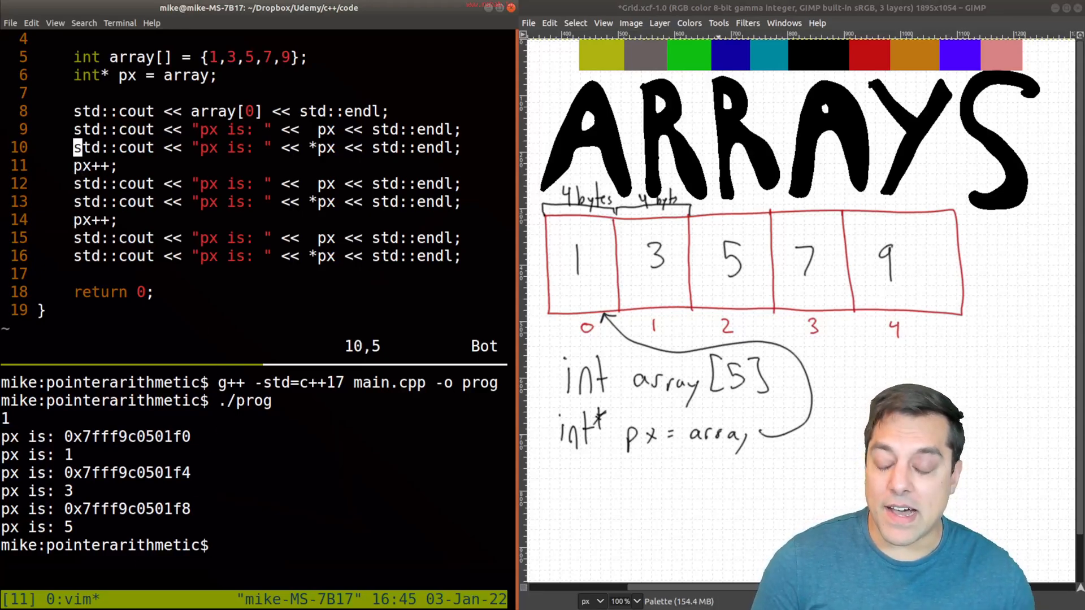
- Delete the repeated increment and value print lines and add the comment // Show the array offset
key("V")
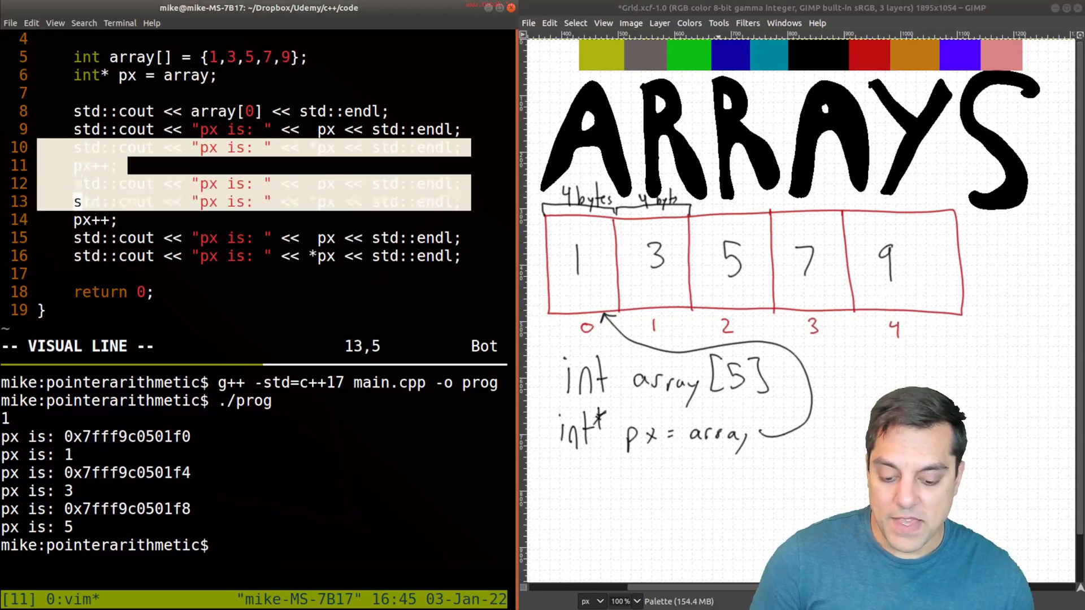
key("d")
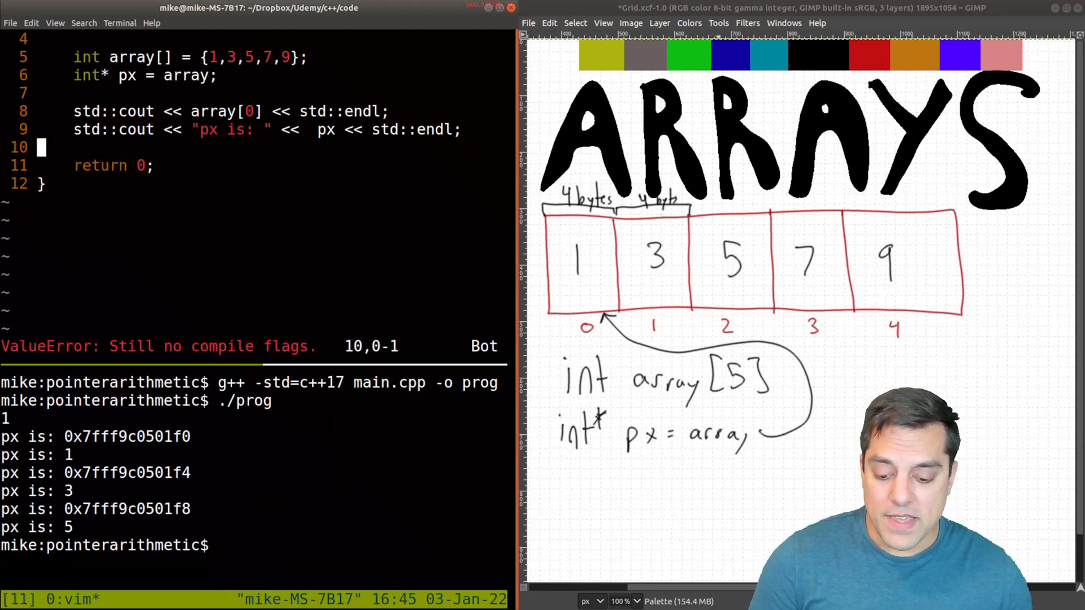
type("// Show the array offset")
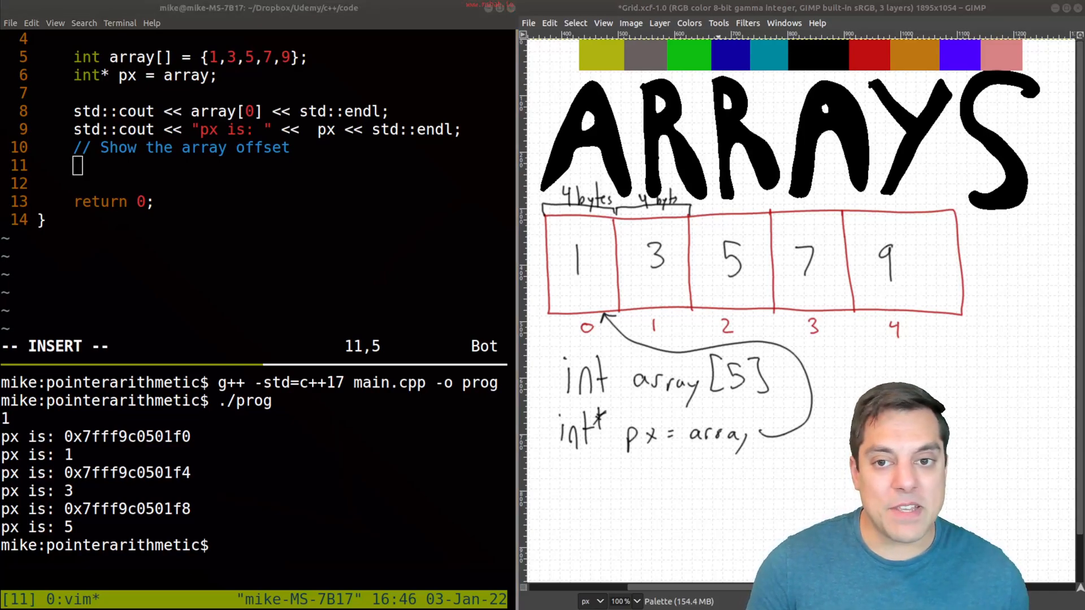
- Print *(px+0) through *(px+4) with std::cout and rebuild, outputting 1, 3, 5, 7, 9
type("std::cout <<")
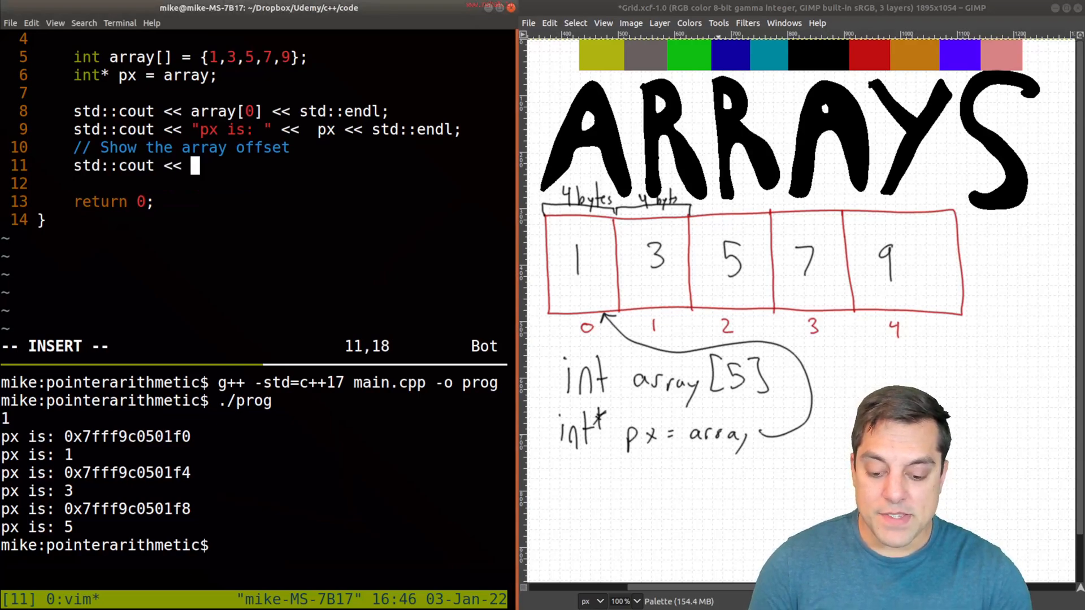
type("(")
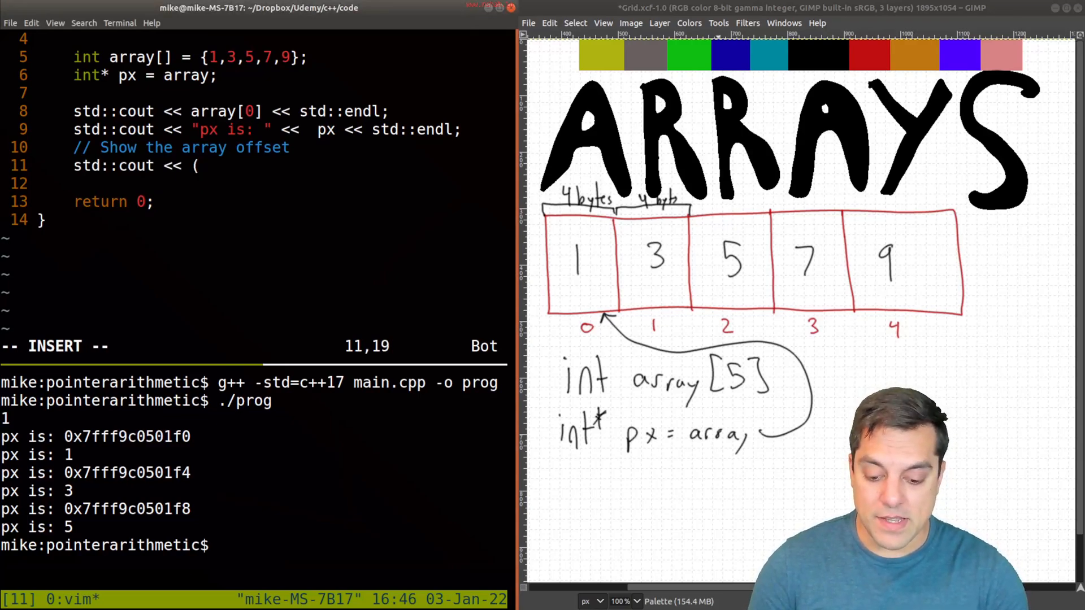
type("px")
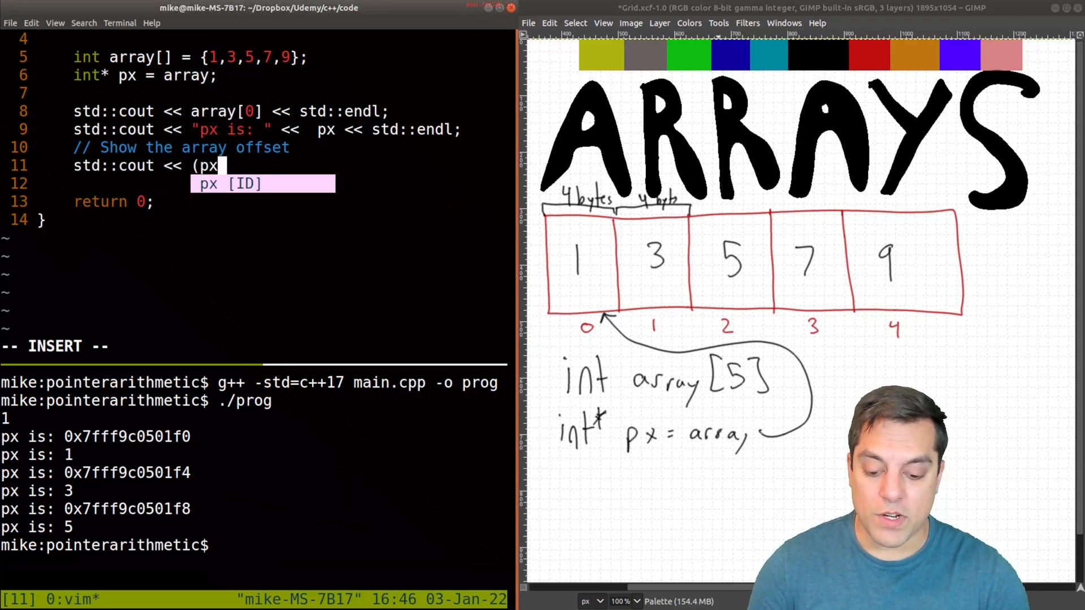
type("+0+")
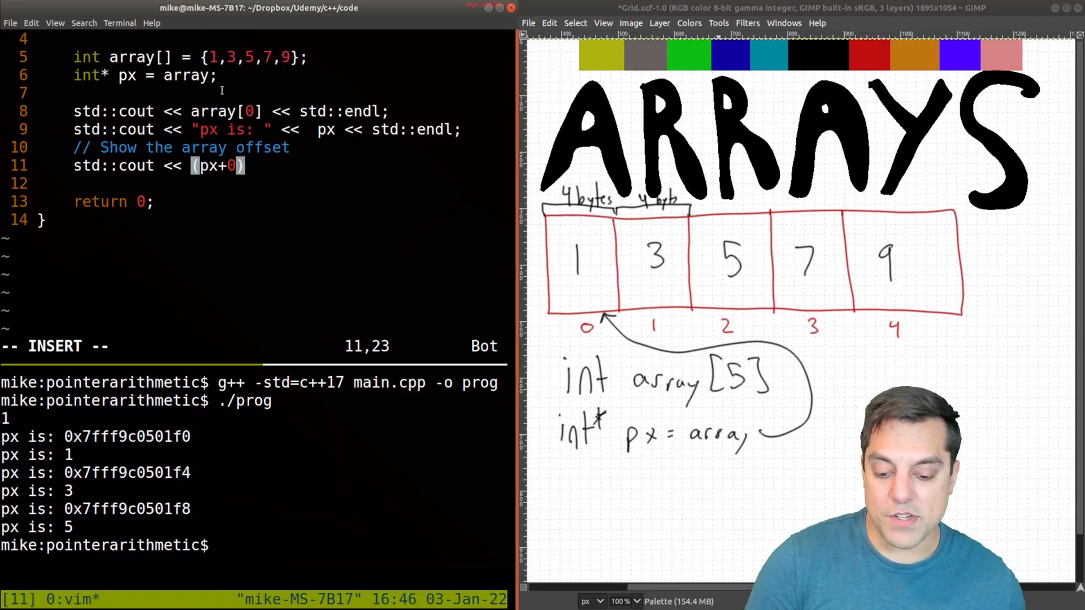
type("*")
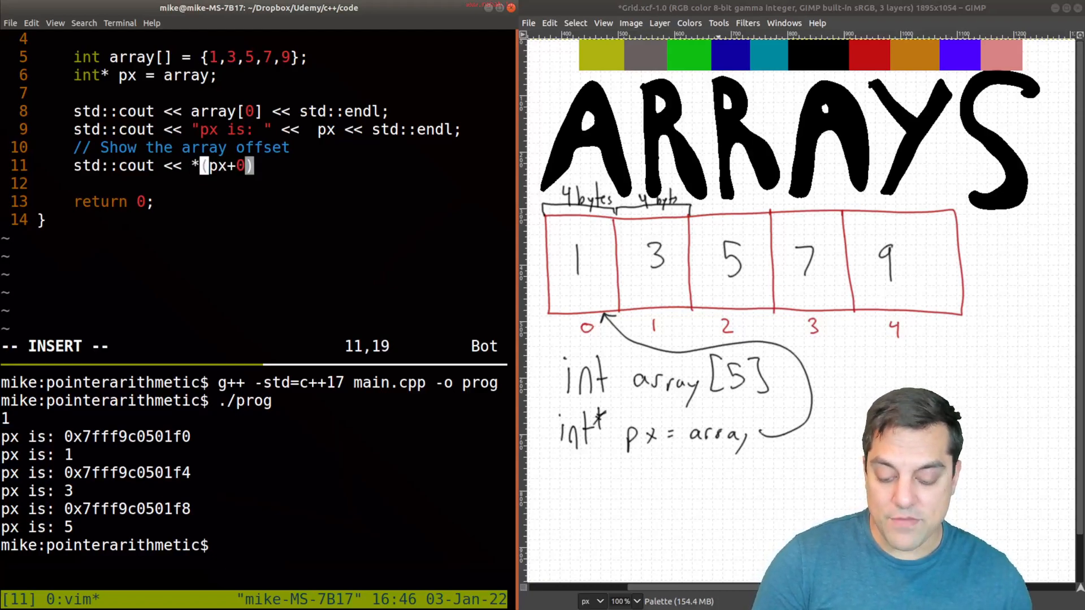
type("<< std::endl;")
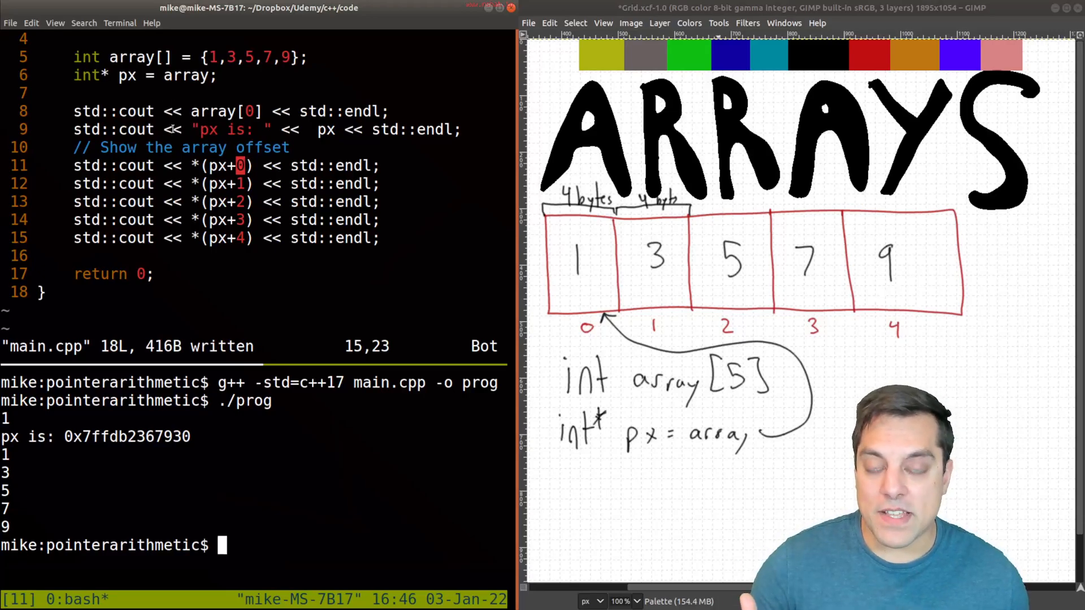
double_click(130, 57)
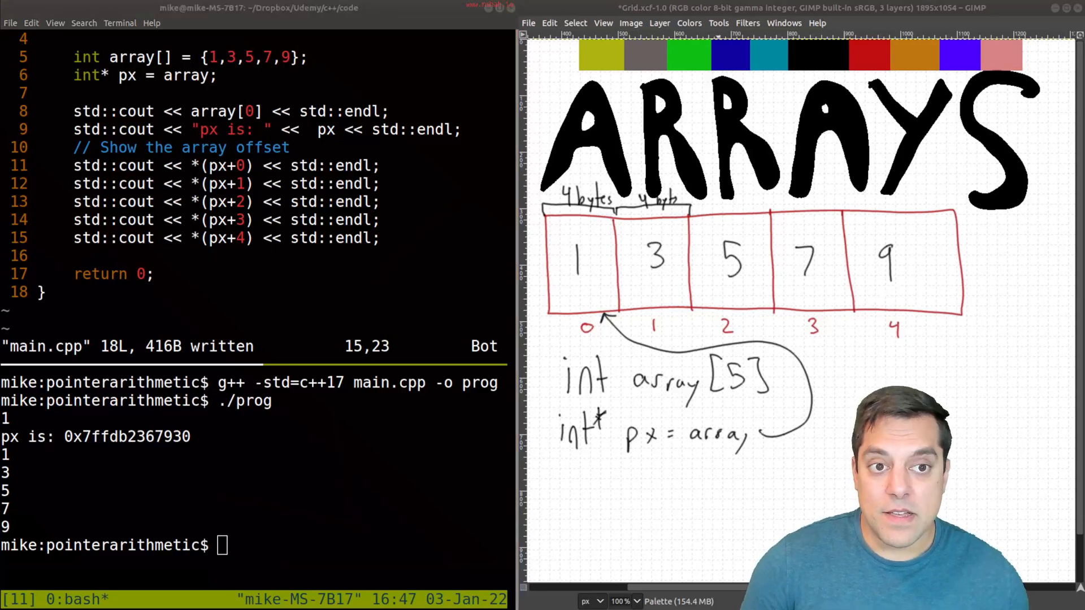
- Replace px with array in the five offset prints via :s/px/array/ and rerun
double_click(128, 75)
type("array")
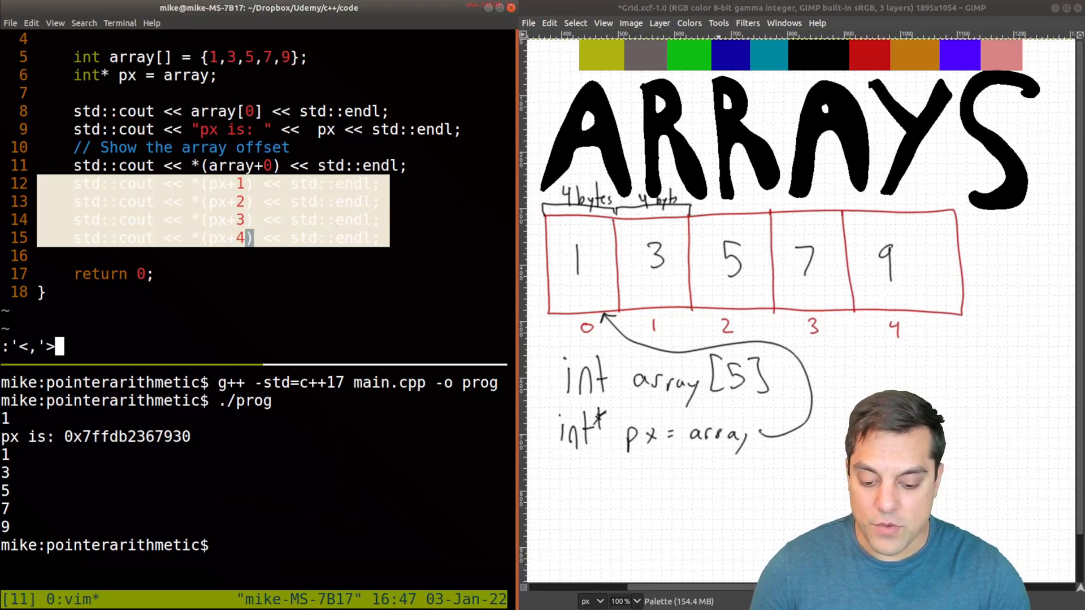
type("s/px/array/")
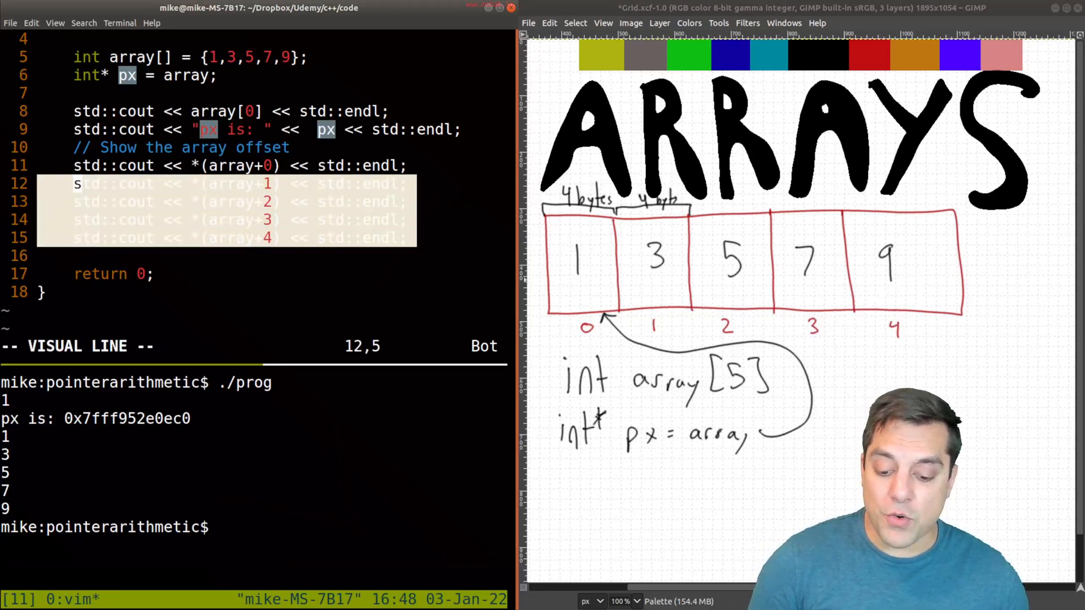
key("y")
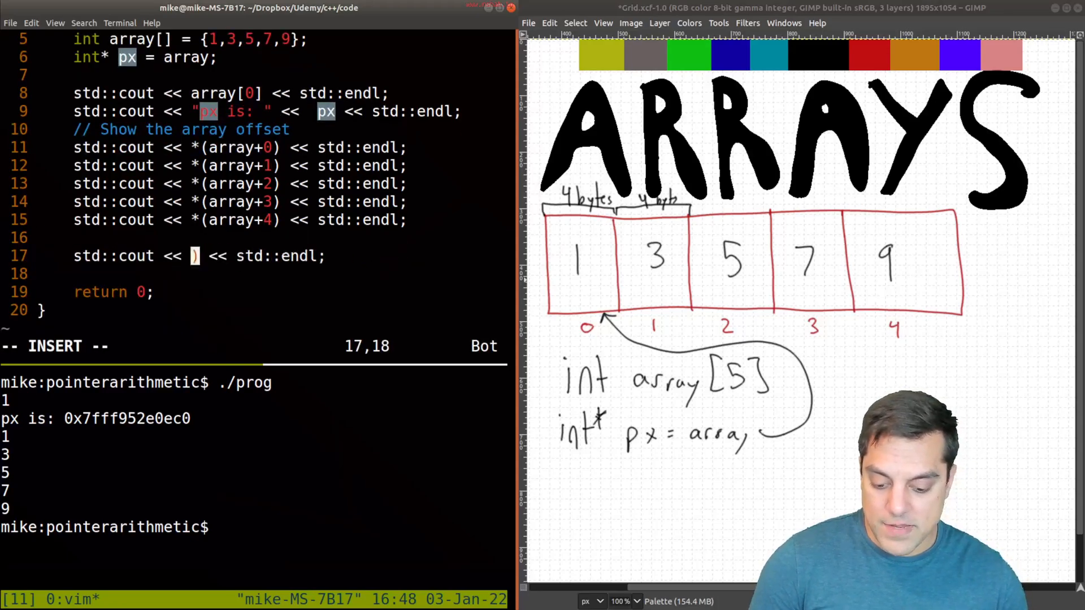
- Start a new print line below the offset prints with std::cout << array[
type("array[0")
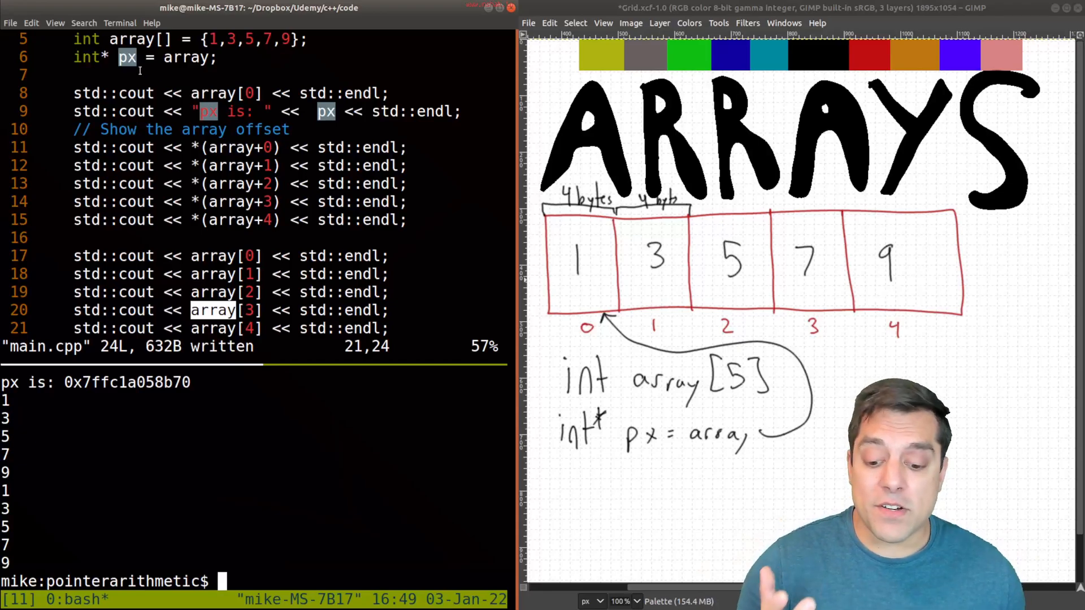
double_click(132, 39)
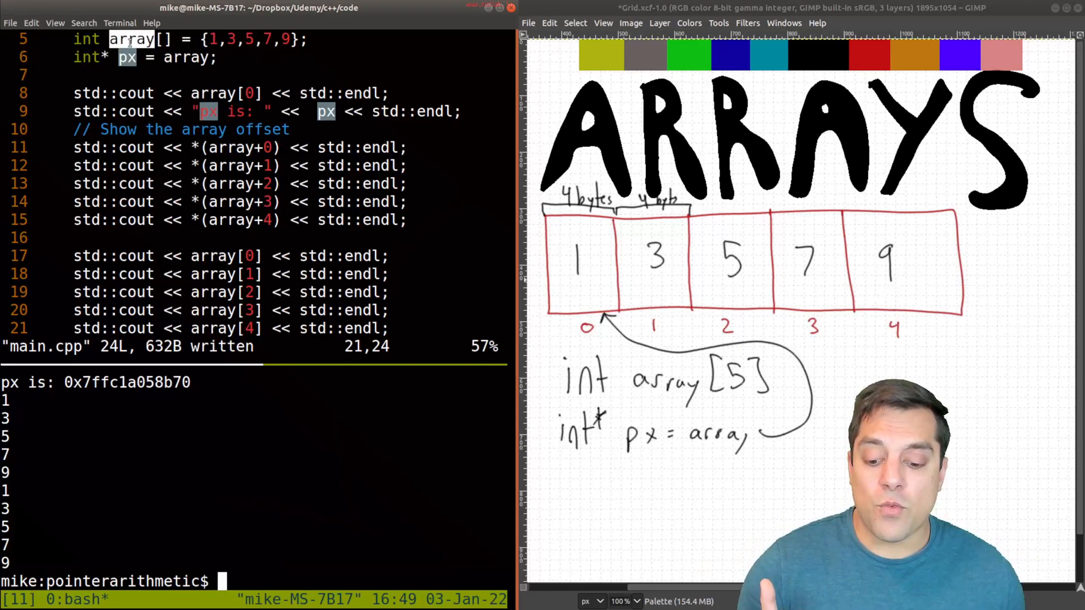